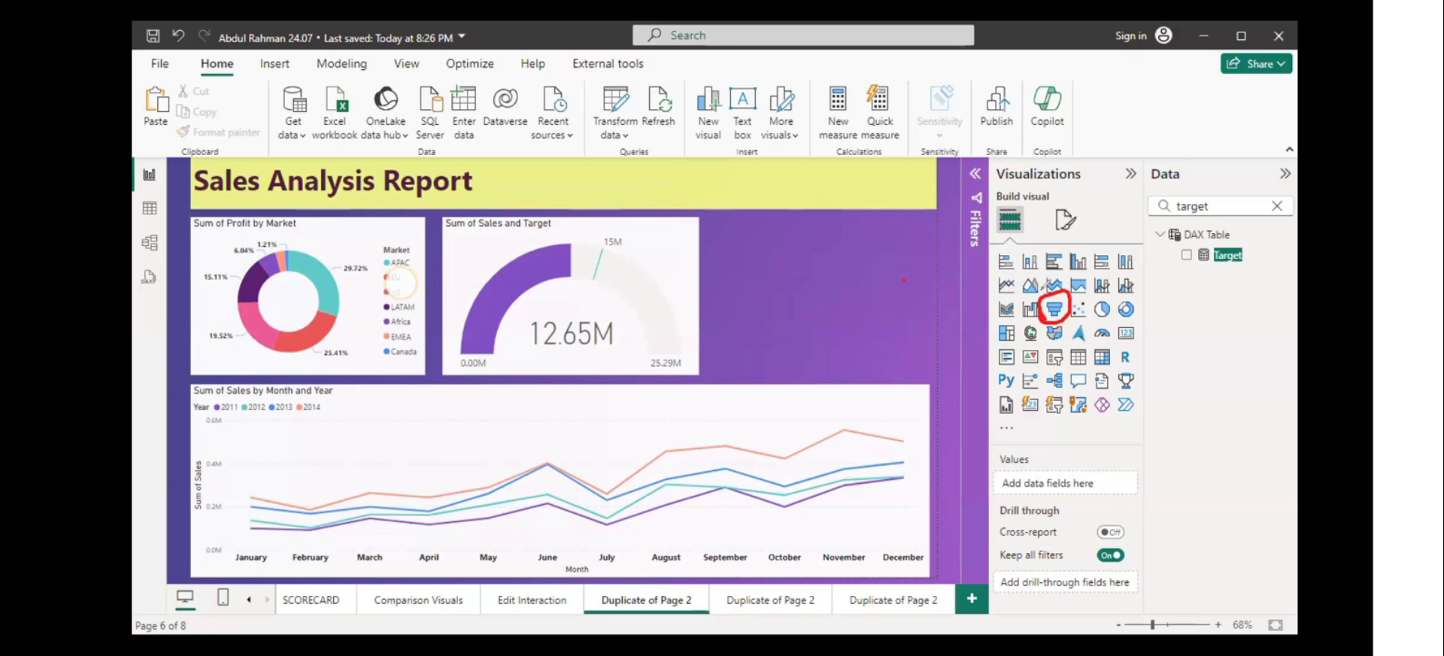
# Step: Insert a blank funnel chart and place it beside the sales gauge on the report page
pyautogui.click(769, 600)
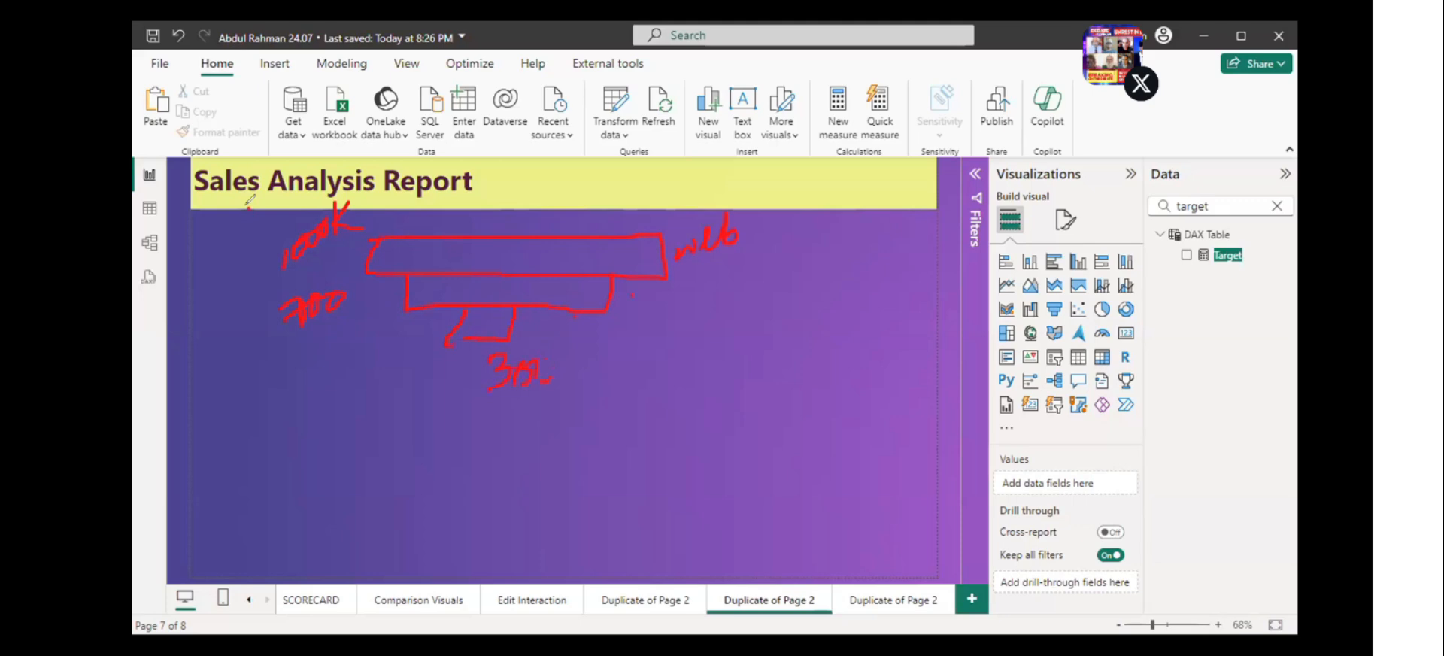
pyautogui.moveTo(249, 202); pyautogui.dragTo(700, 440)
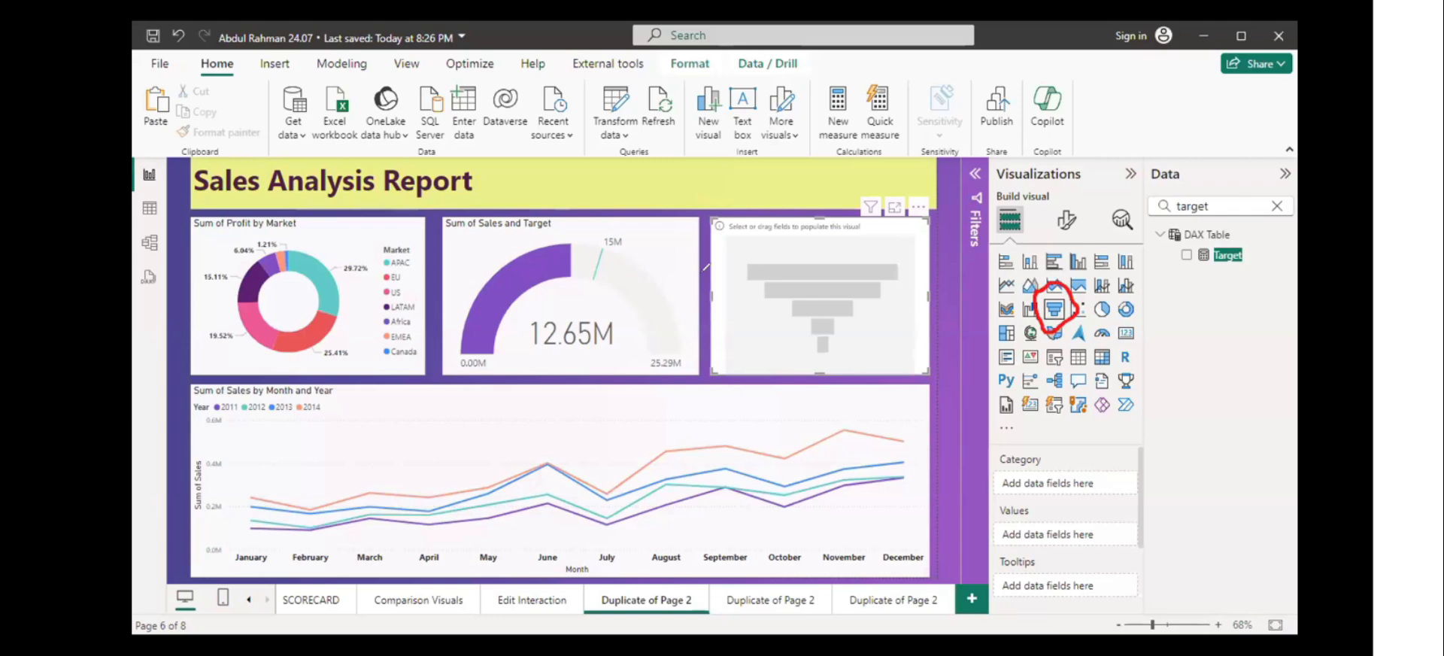
pyautogui.moveTo(1124, 140)
pyautogui.write('p')
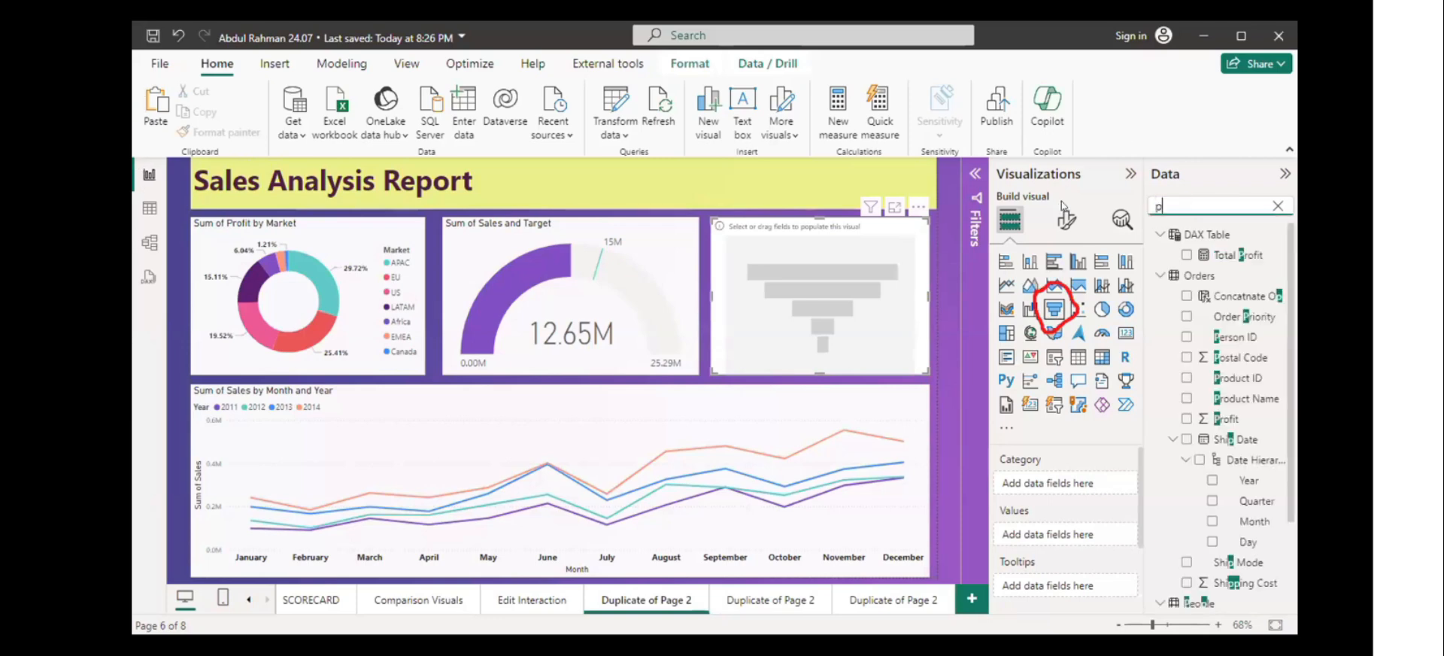
# Step: Search 'pri' in the Data pane and add Orders' Order Priority as the funnel category
pyautogui.write('ri')
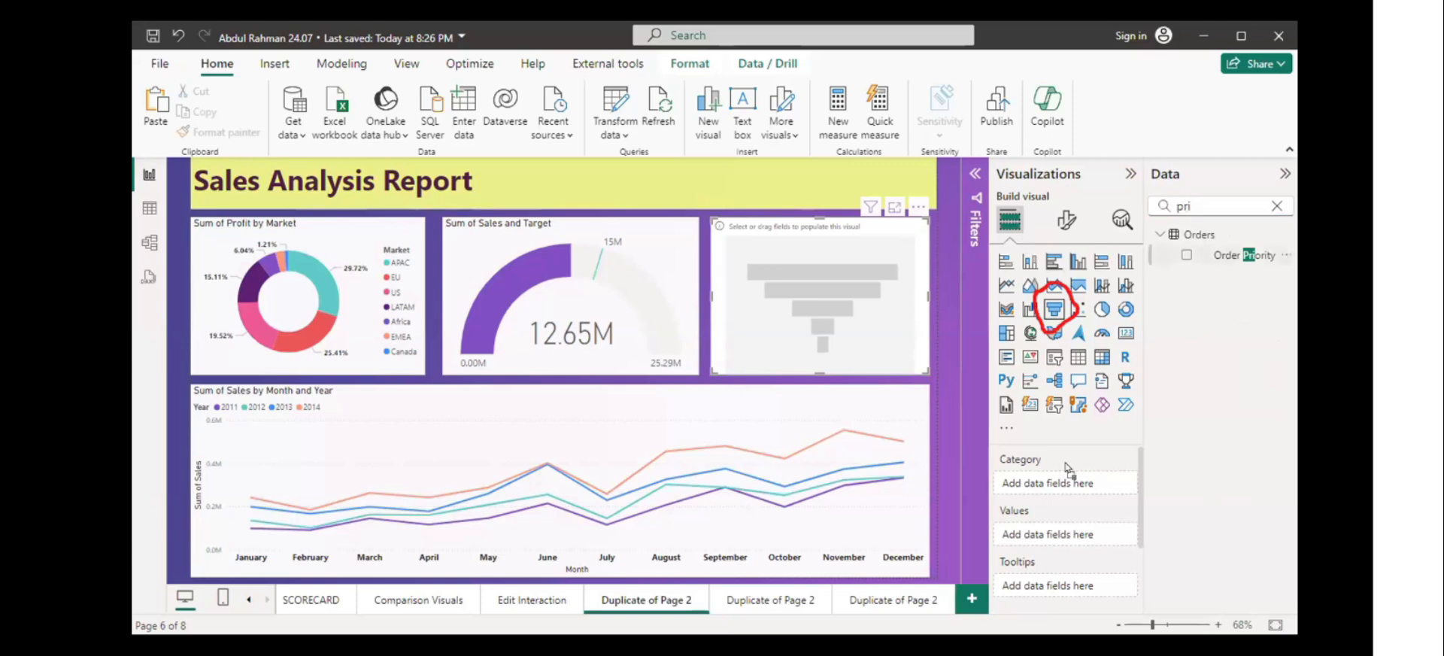
pyautogui.click(1187, 255)
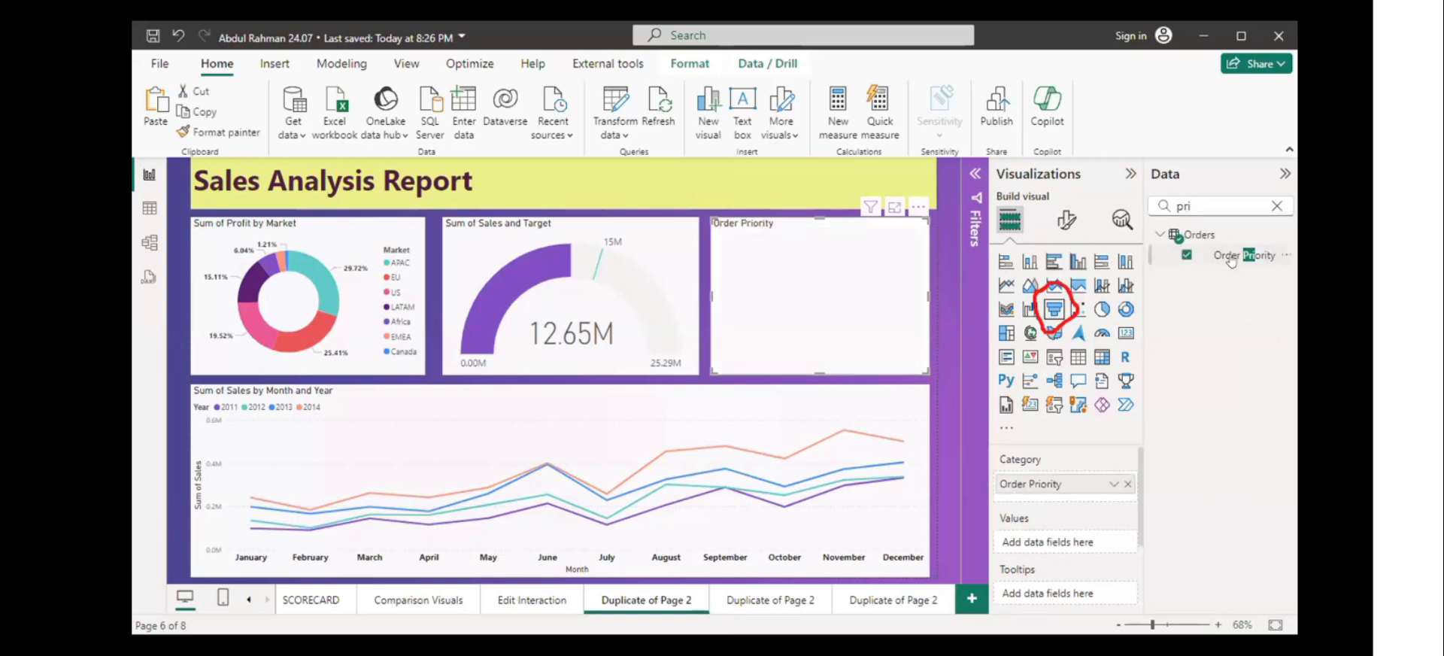